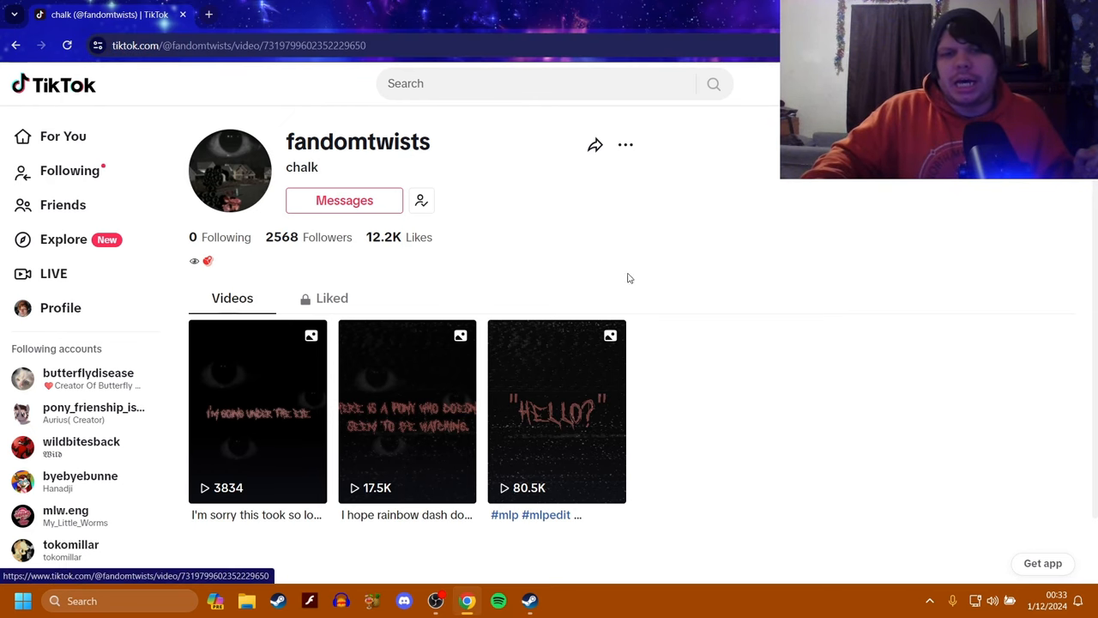
Step: Open fandomtwists' 'HELLO?' slideshow post from the profile's Videos grid
{"action": "left_click", "coordinate": [556, 410]}
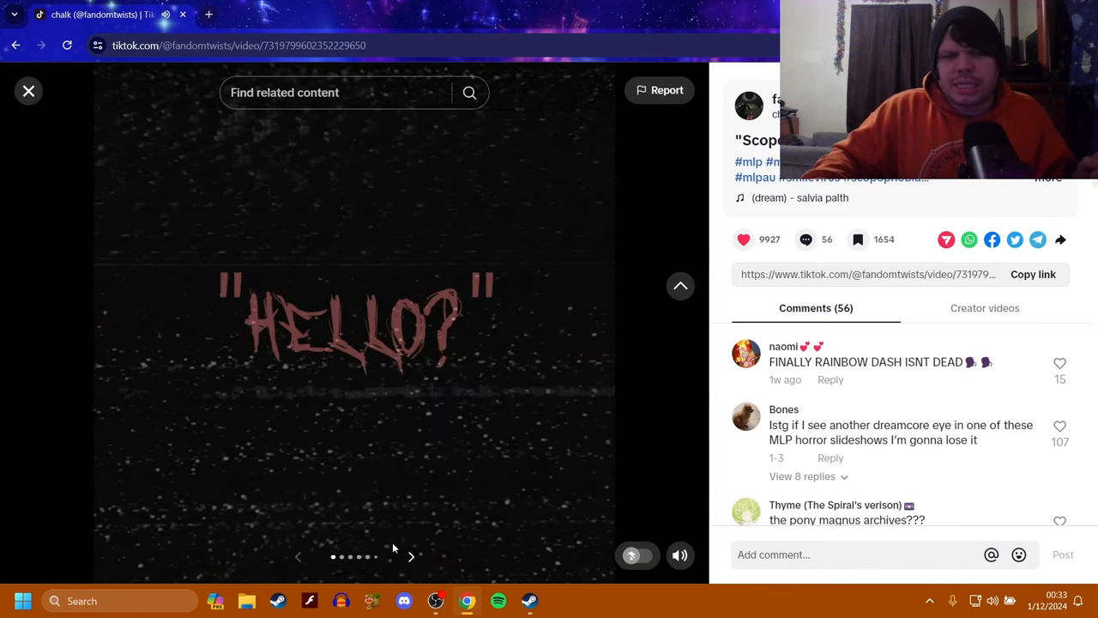
Step: Page forward seven slides to the giant eye slide reading 'I might need to go out soon.'
{"action": "left_click", "coordinate": [410, 557]}
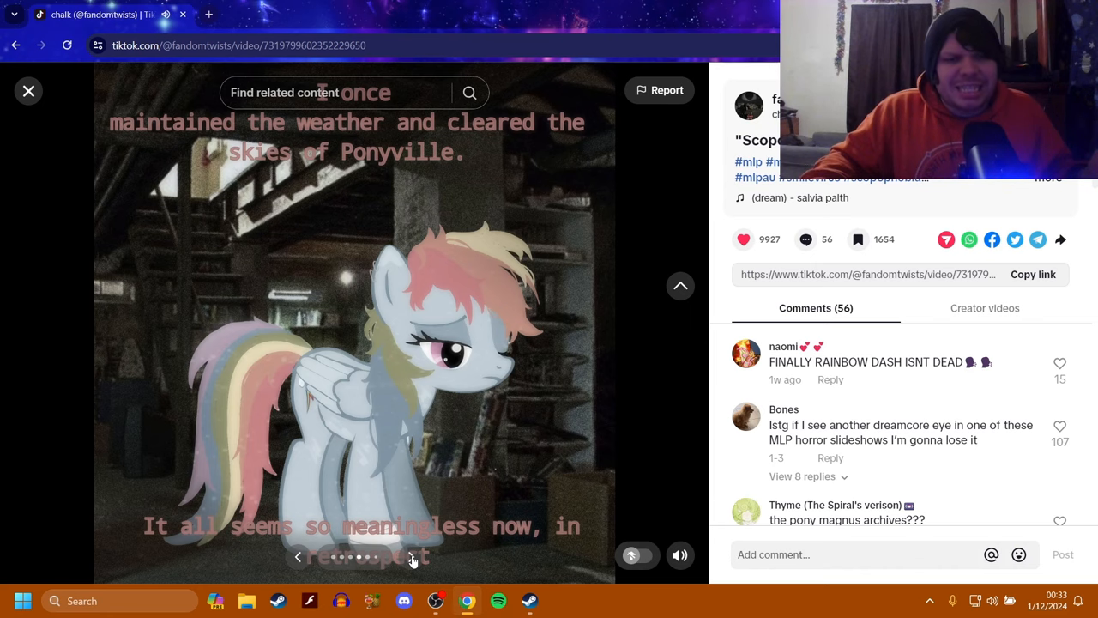
{"action": "left_click", "coordinate": [411, 557]}
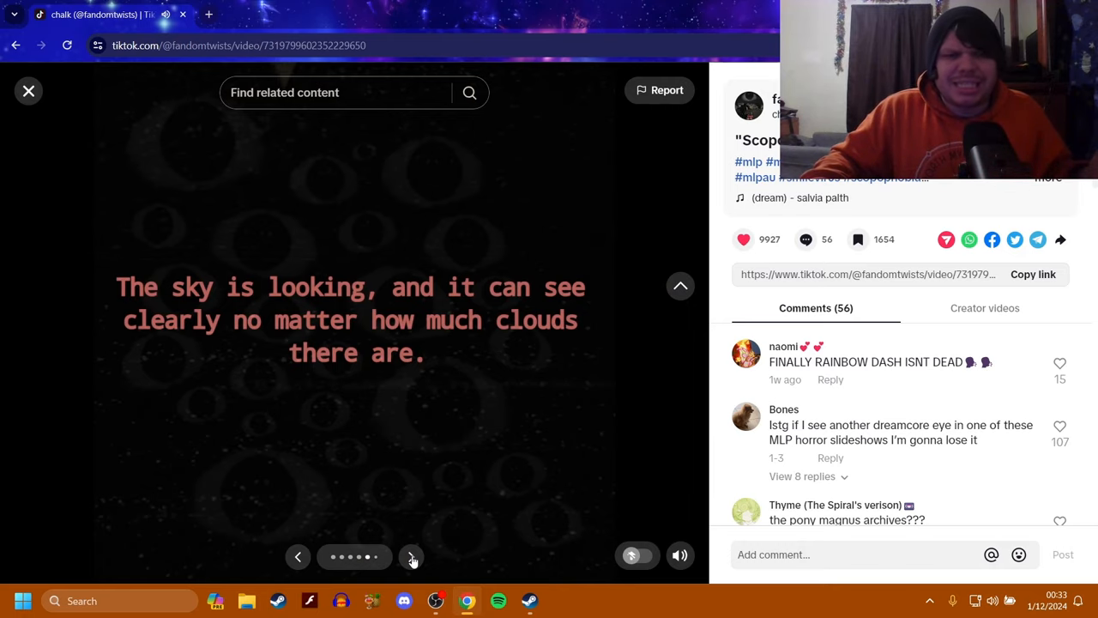
{"action": "left_click", "coordinate": [411, 557]}
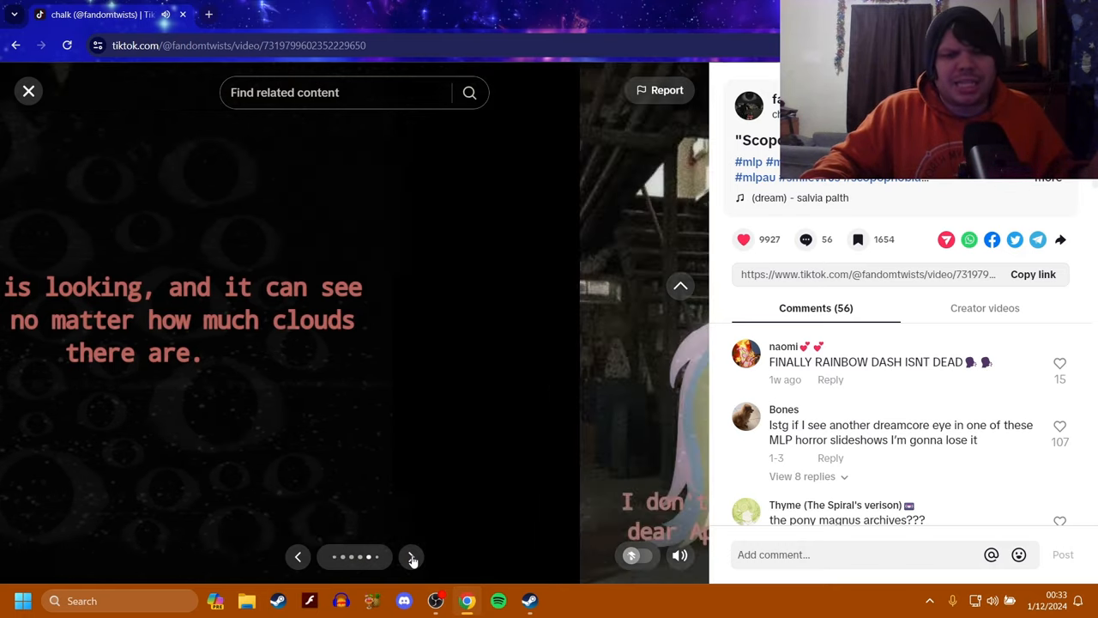
{"action": "left_click", "coordinate": [410, 557]}
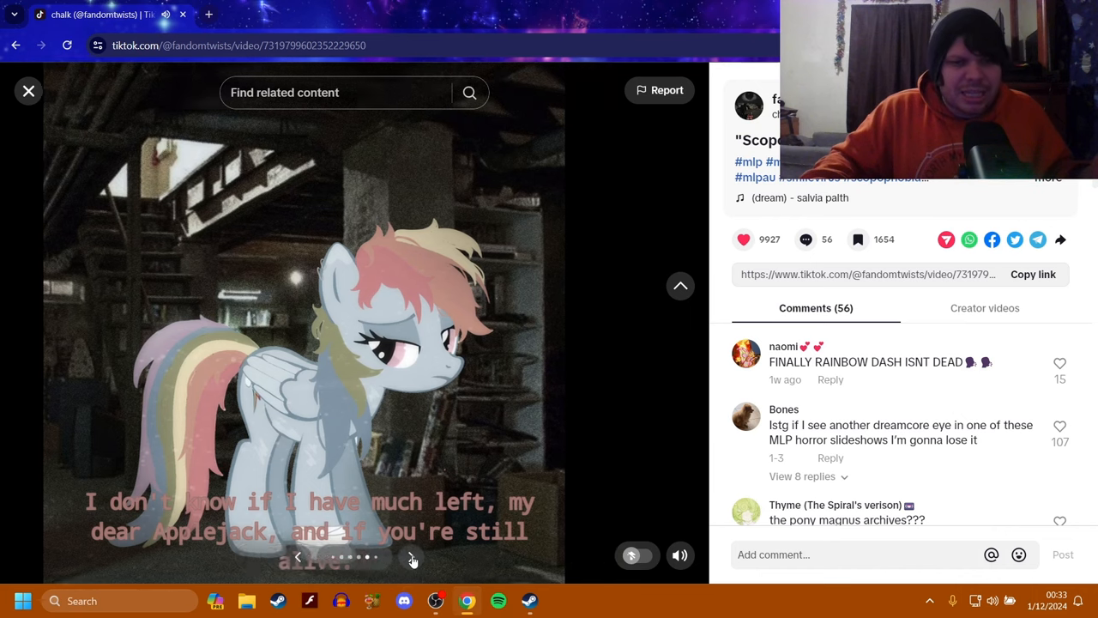
{"action": "left_click", "coordinate": [412, 557]}
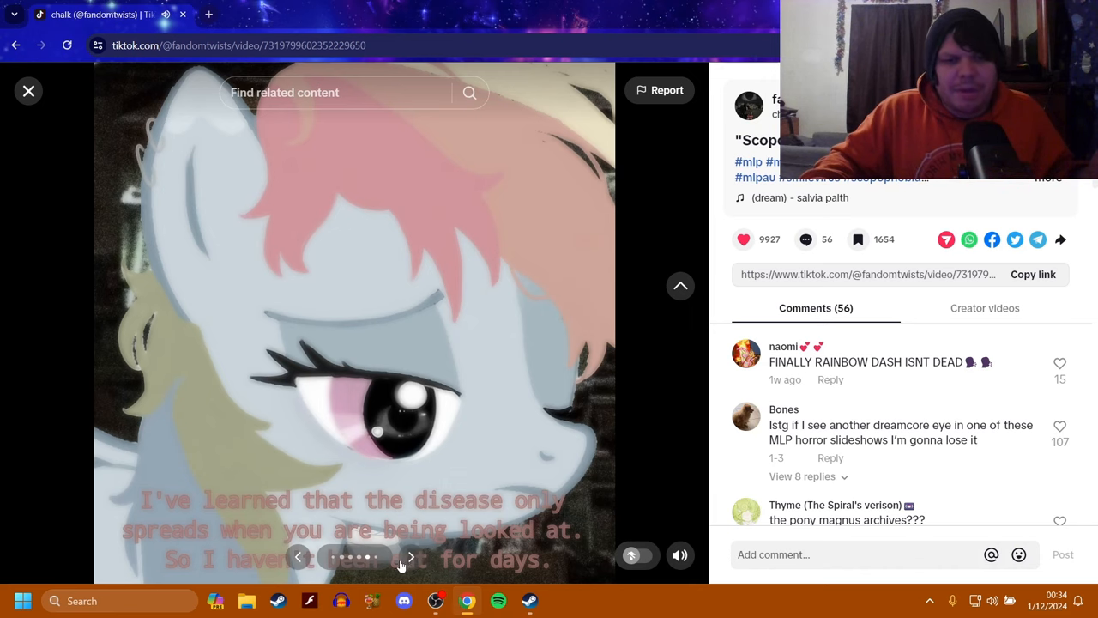
{"action": "left_click", "coordinate": [410, 556]}
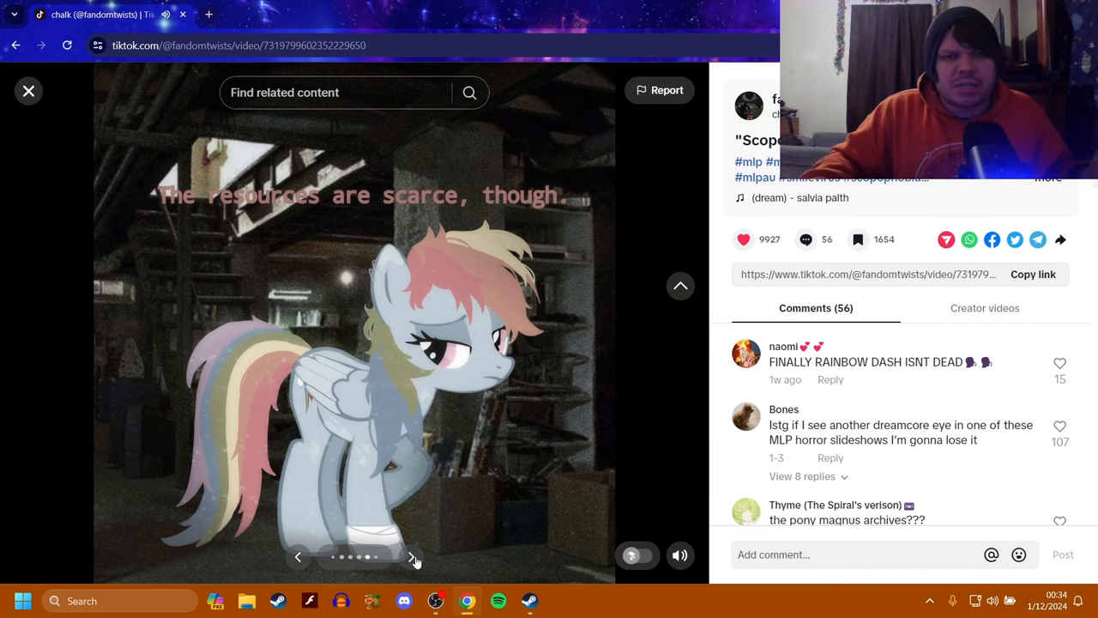
{"action": "left_click", "coordinate": [412, 556]}
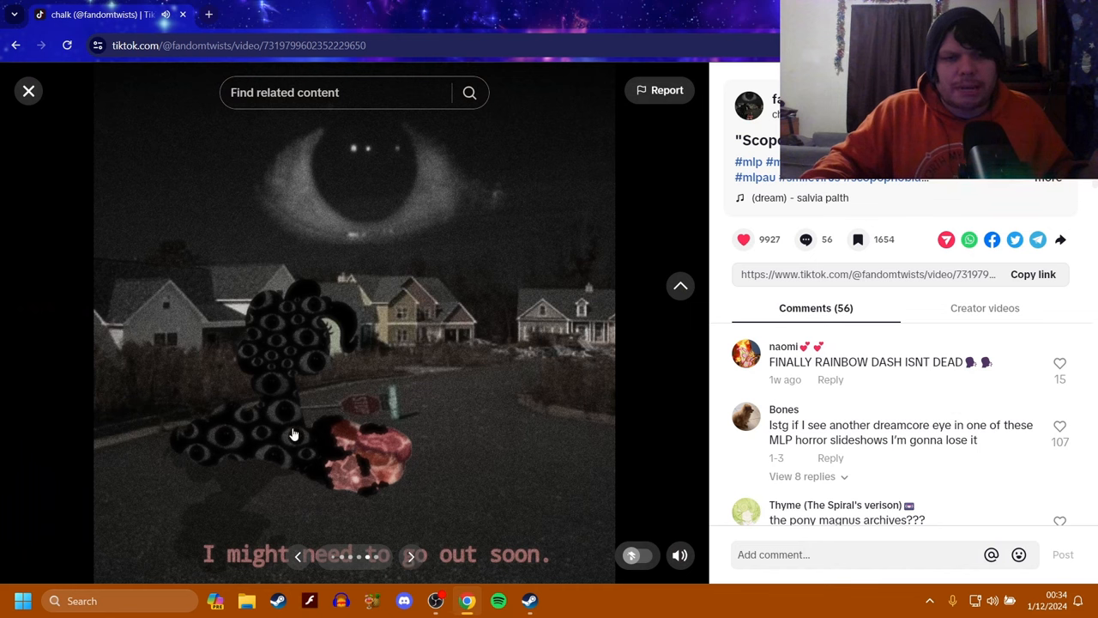
{"action": "mouse_move", "coordinate": [383, 434]}
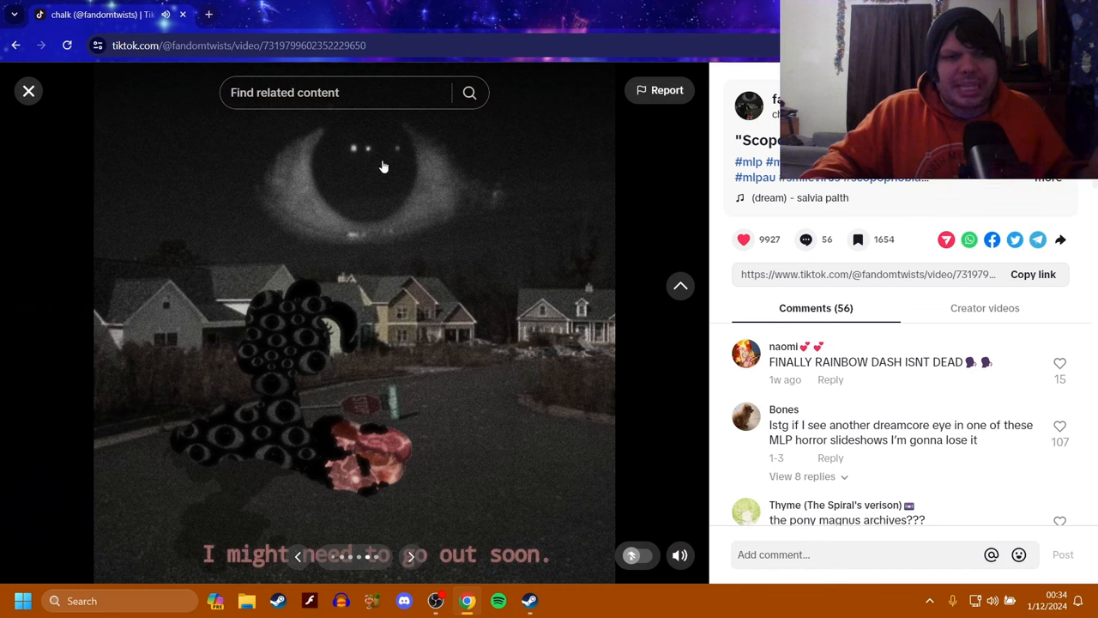
{"action": "mouse_move", "coordinate": [489, 216]}
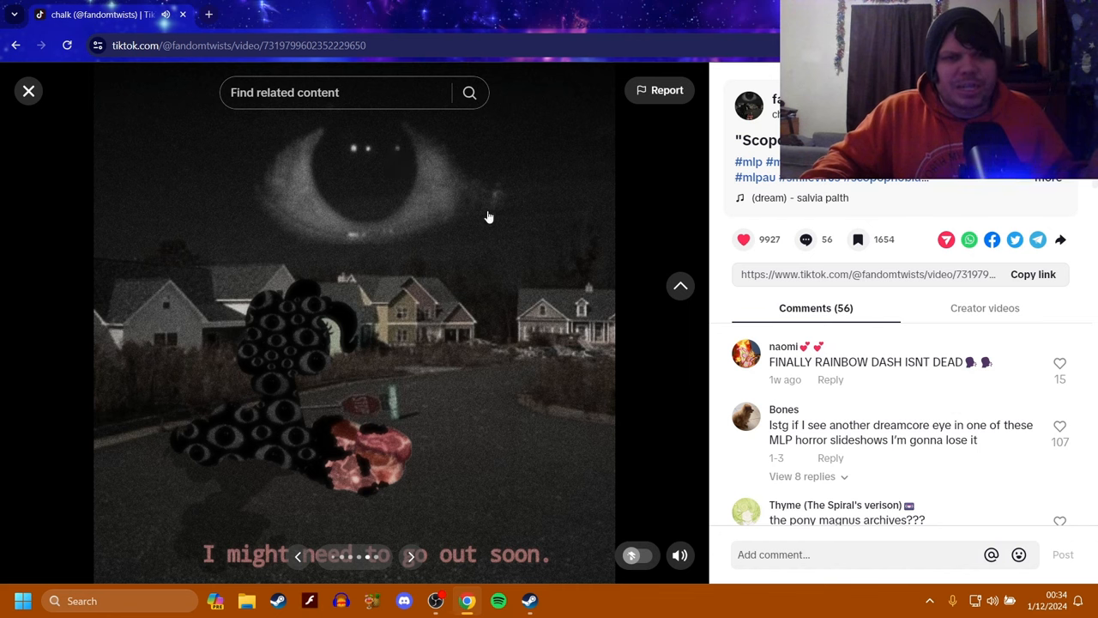
{"action": "mouse_move", "coordinate": [206, 476]}
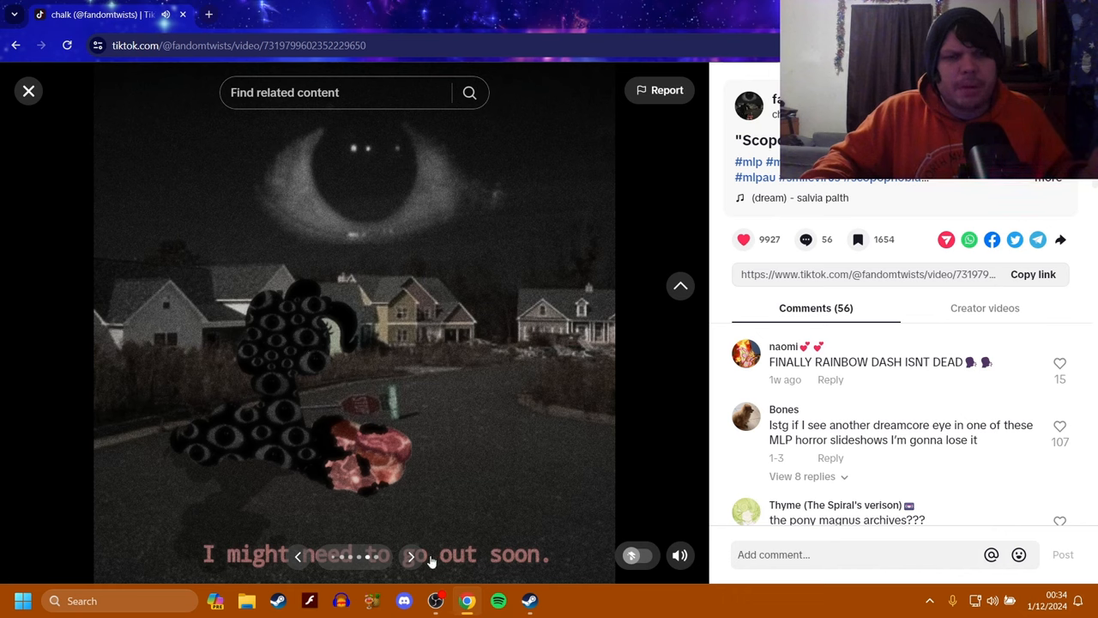
Step: Advance to the final Rainbow Dash card reading 'status: unwatched, health: 90%.'
{"action": "left_click", "coordinate": [411, 556]}
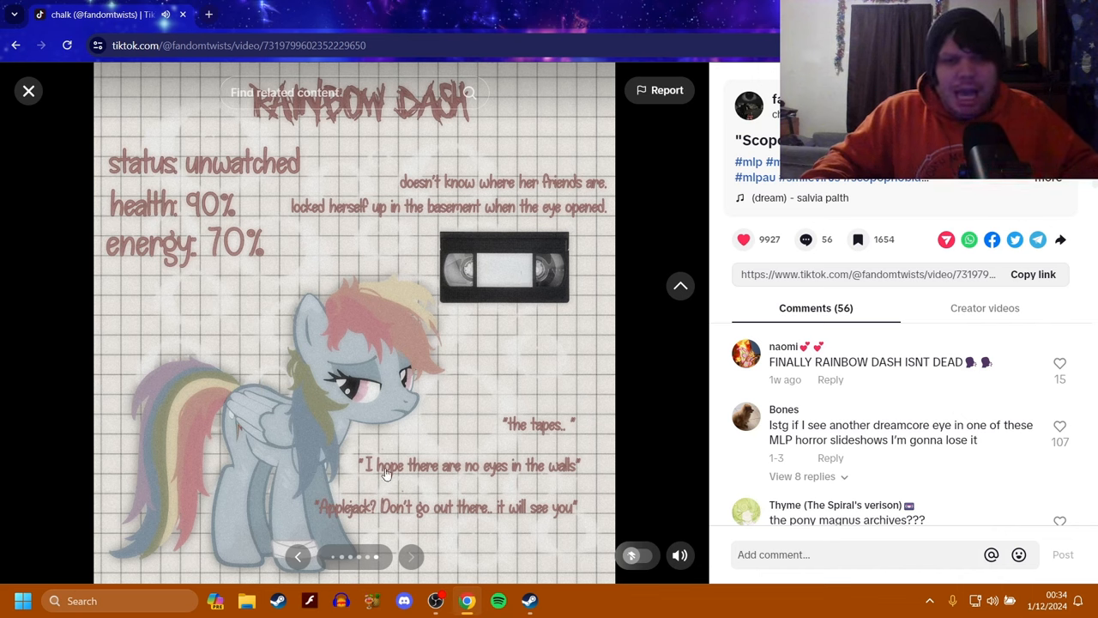
{"action": "mouse_move", "coordinate": [377, 509]}
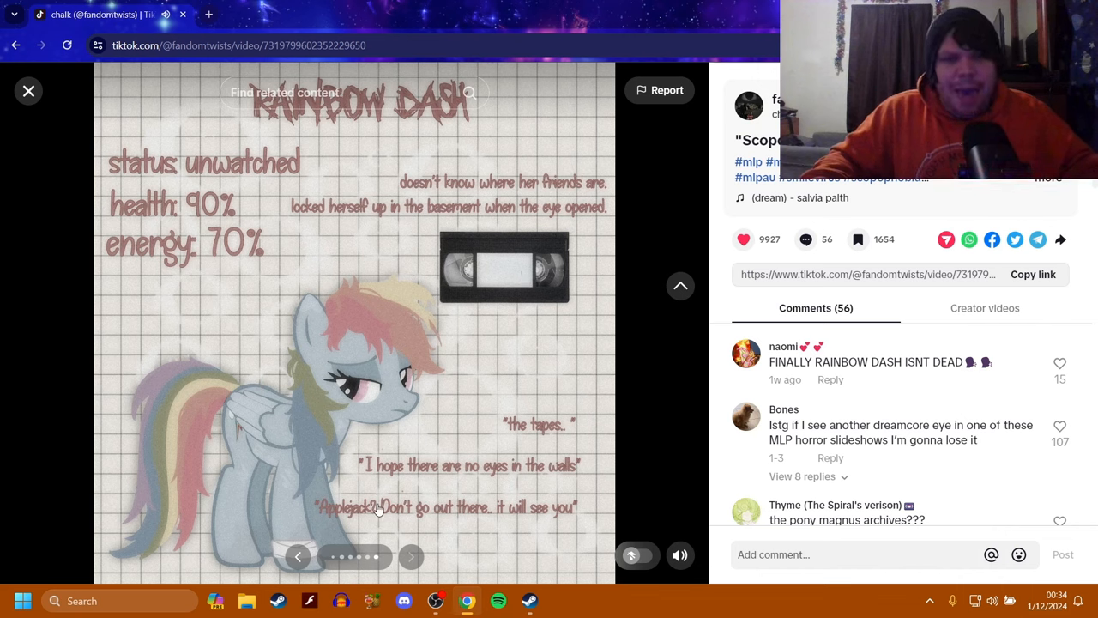
{"action": "mouse_move", "coordinate": [465, 508]}
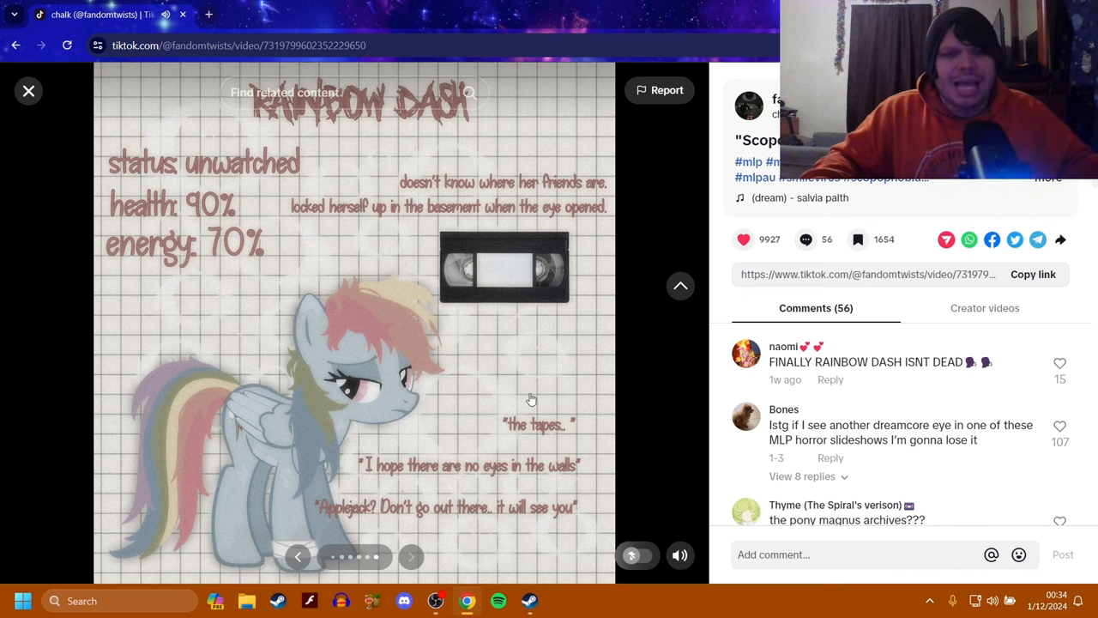
{"action": "mouse_move", "coordinate": [681, 286]}
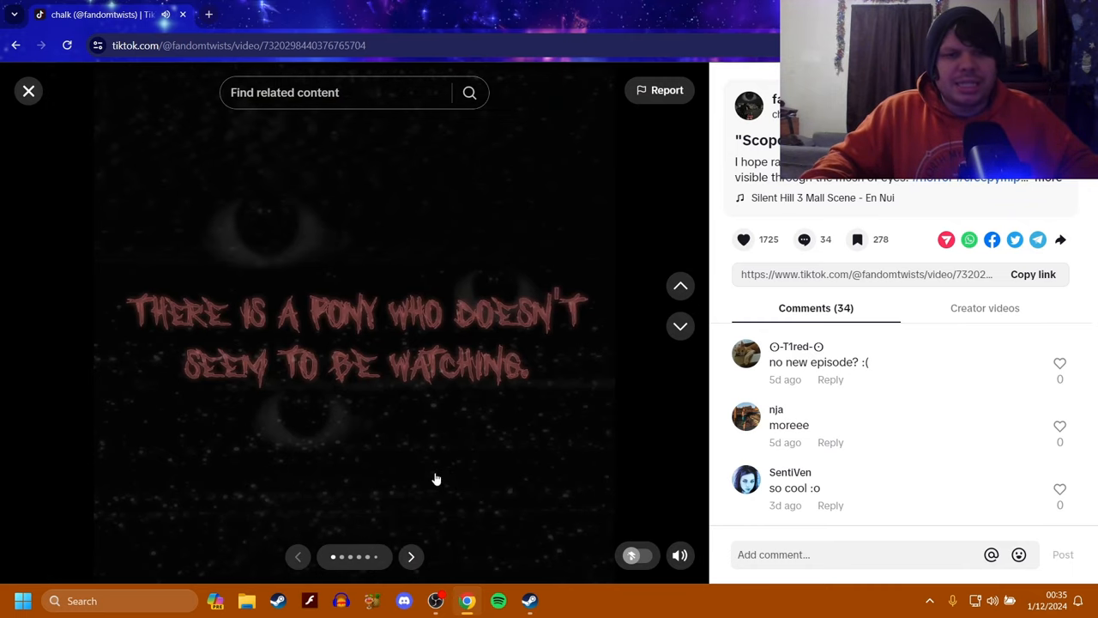
Step: Page the second Scopophobia post forward four slides to 'They seem oddly familiar.'
{"action": "left_click", "coordinate": [411, 556]}
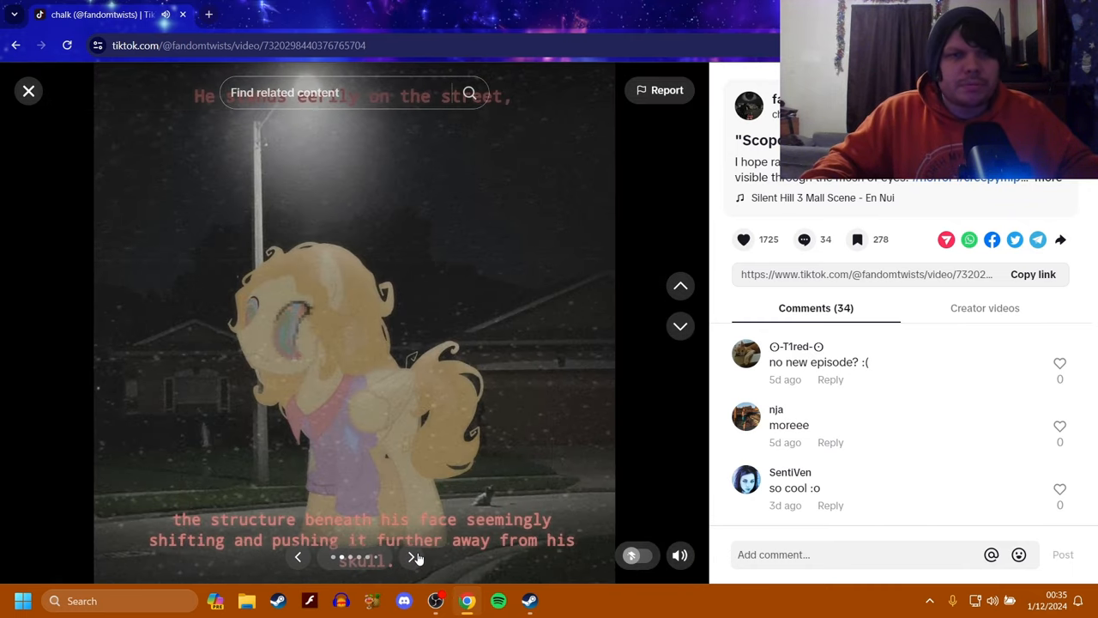
{"action": "mouse_move", "coordinate": [303, 138]}
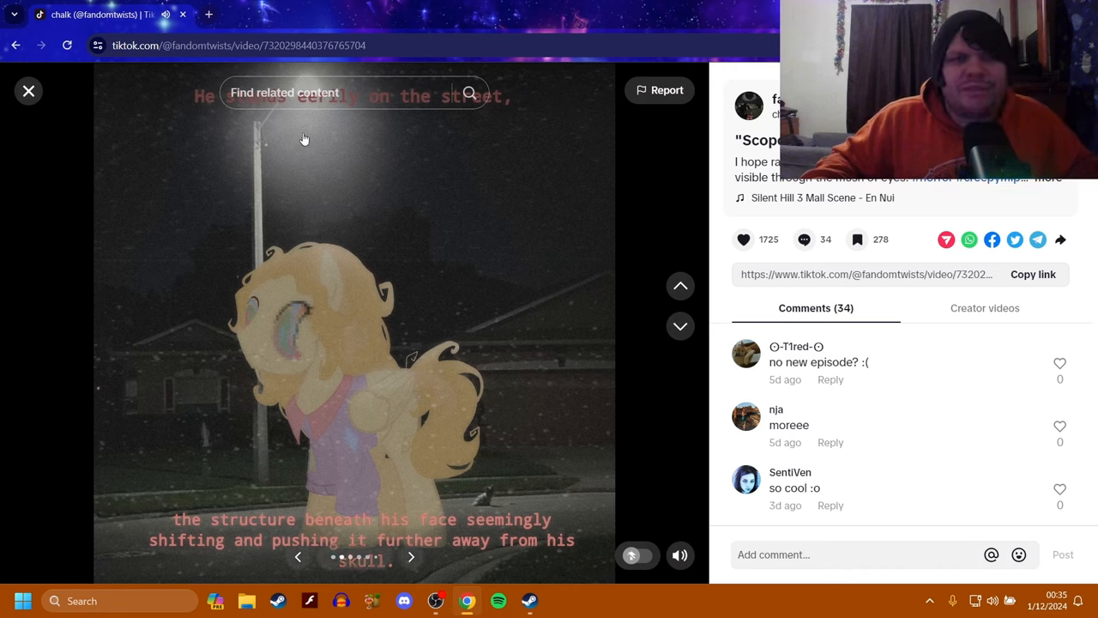
{"action": "mouse_move", "coordinate": [200, 118]}
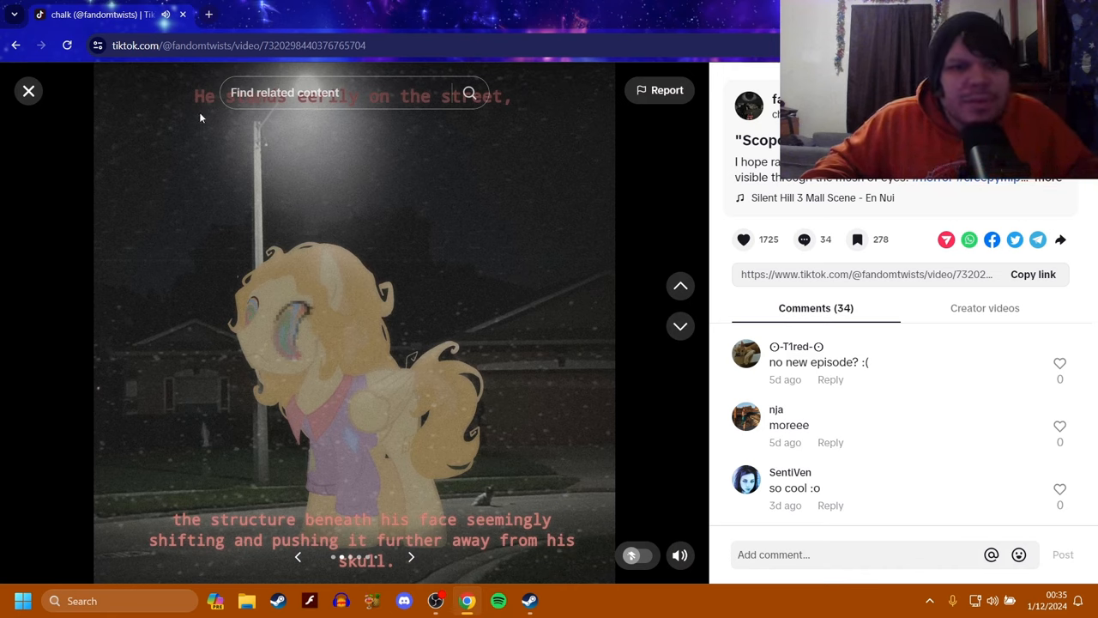
{"action": "mouse_move", "coordinate": [461, 125]}
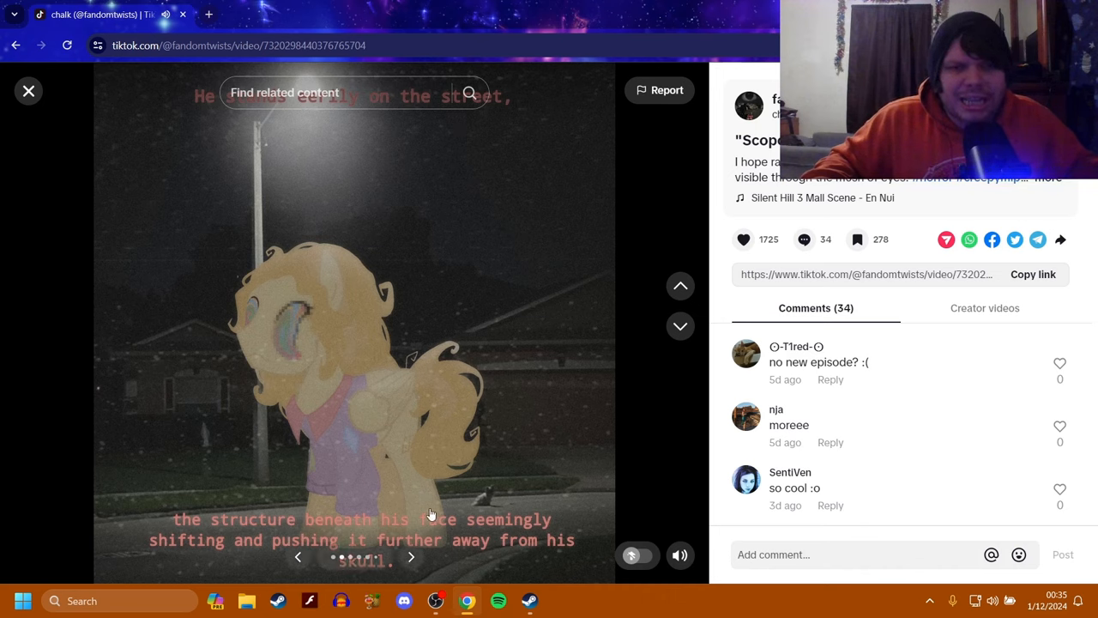
{"action": "mouse_move", "coordinate": [433, 550]}
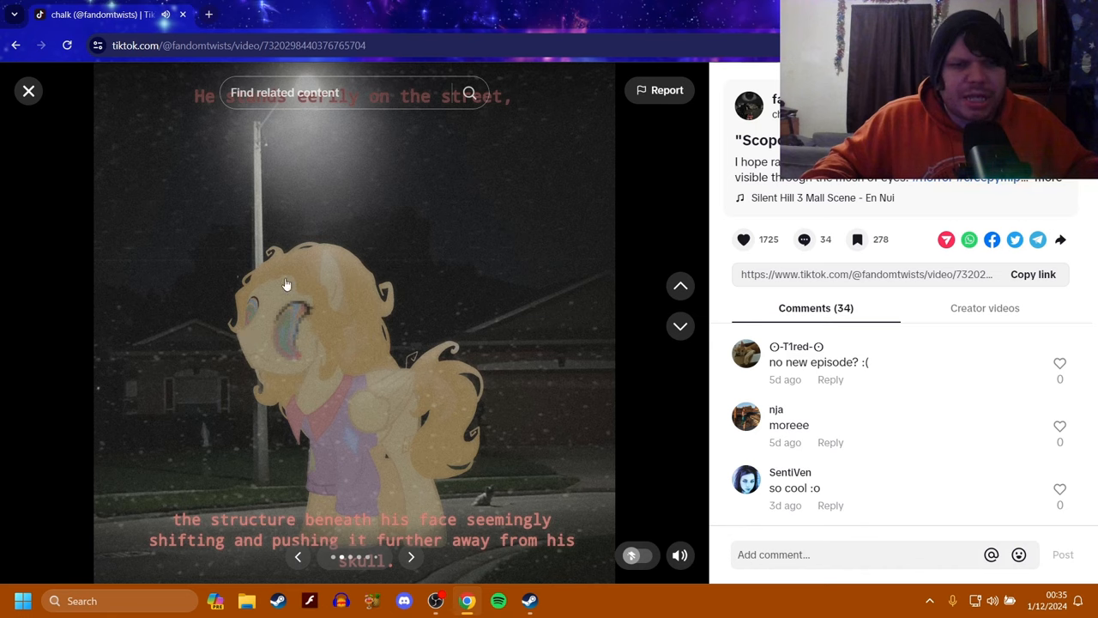
{"action": "mouse_move", "coordinate": [326, 309]}
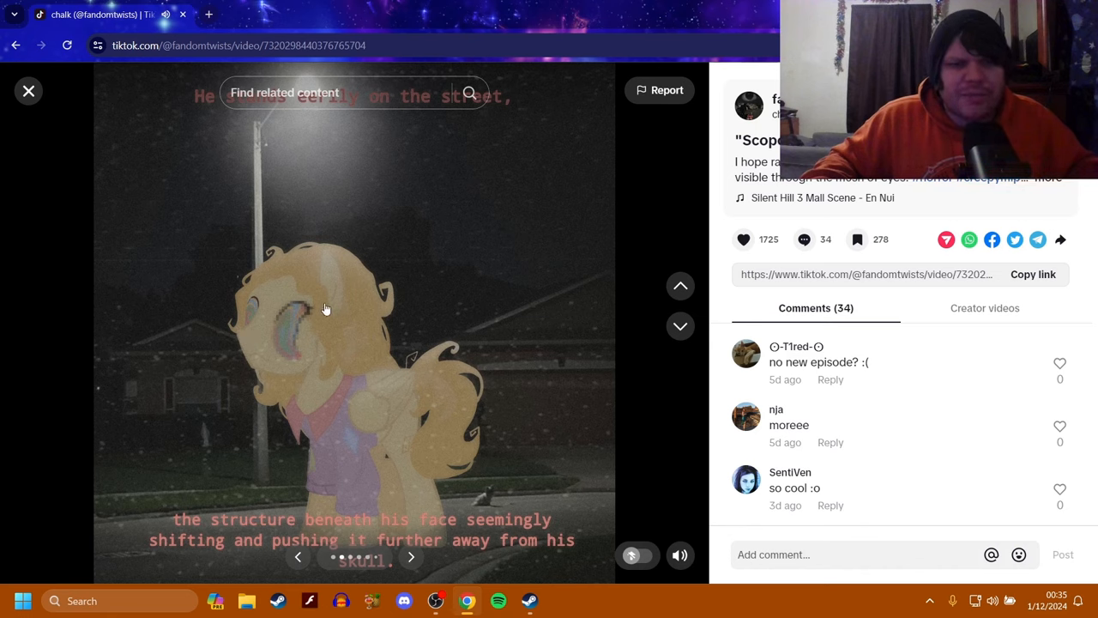
{"action": "mouse_move", "coordinate": [409, 328]}
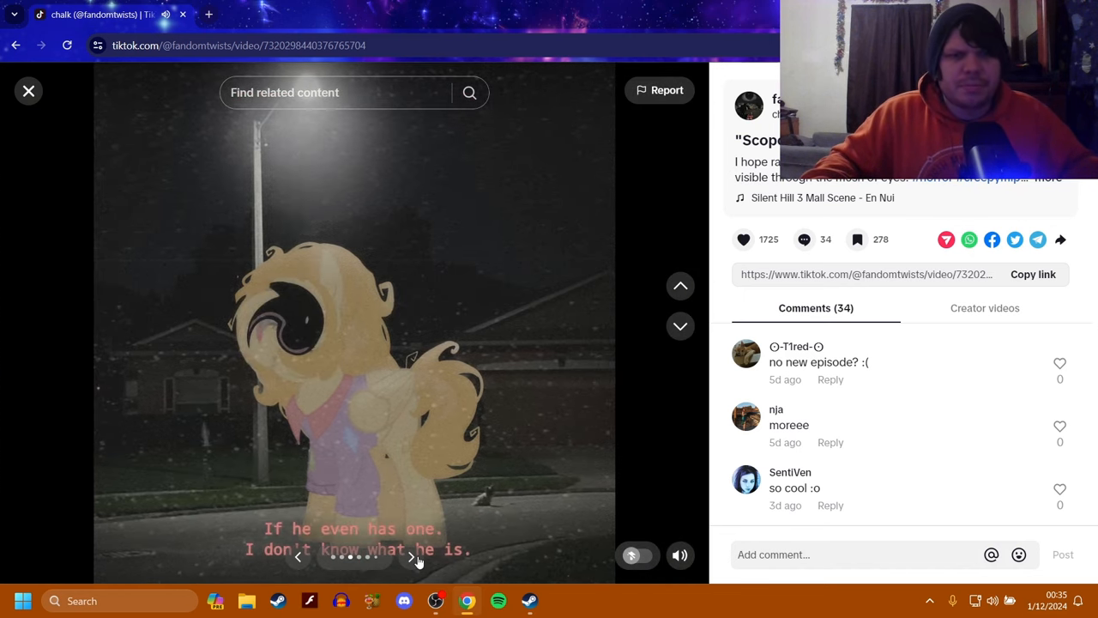
{"action": "mouse_move", "coordinate": [265, 511]}
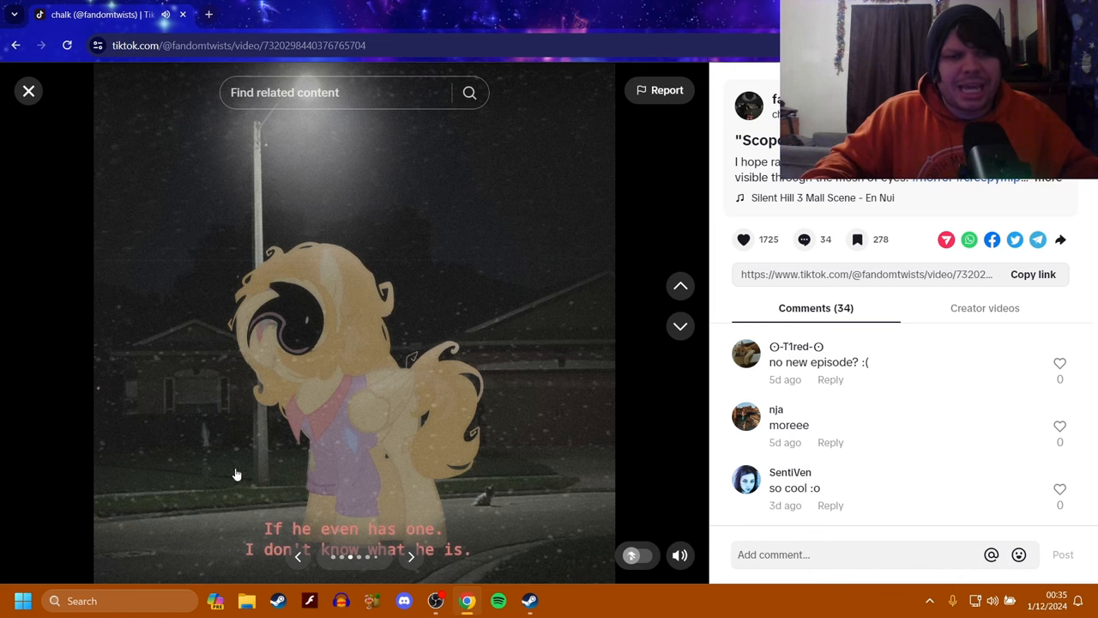
{"action": "mouse_move", "coordinate": [409, 573]}
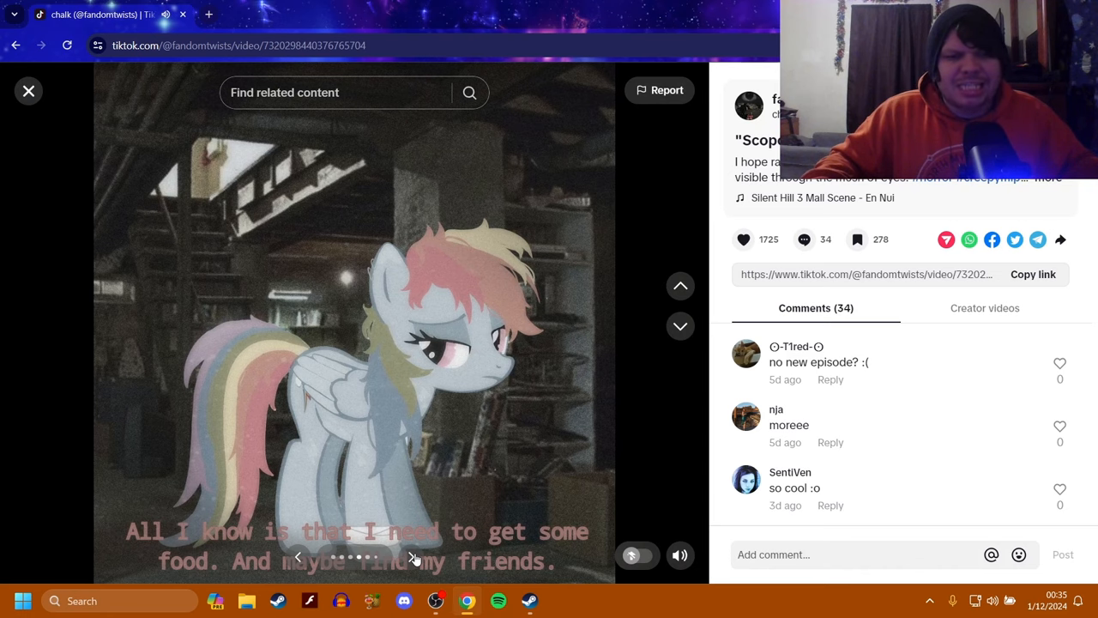
{"action": "left_click", "coordinate": [411, 556]}
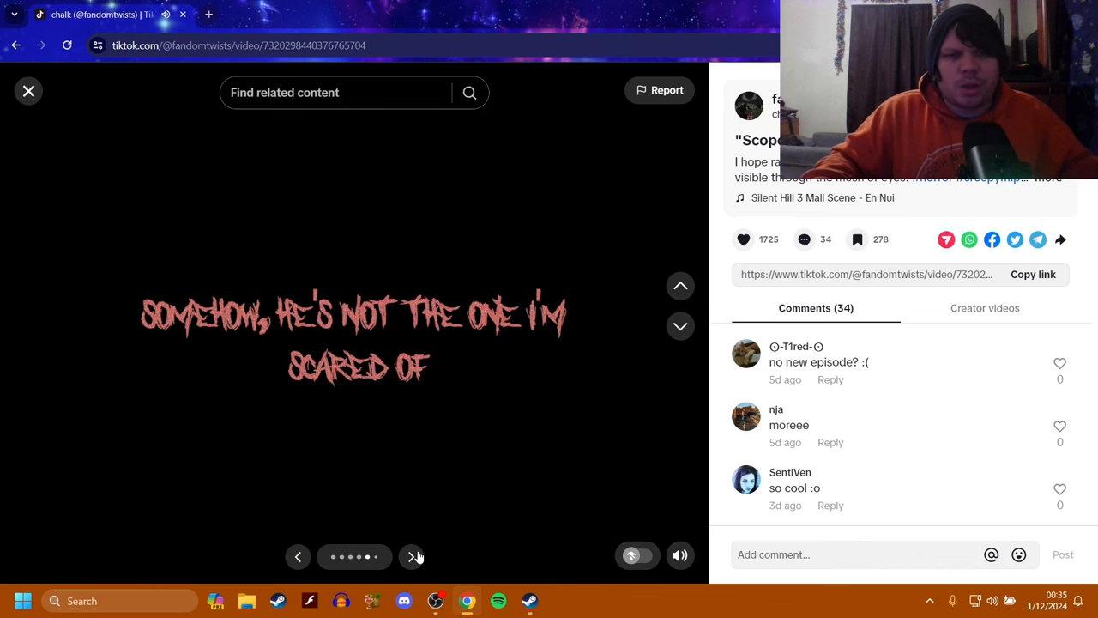
{"action": "left_click", "coordinate": [411, 556]}
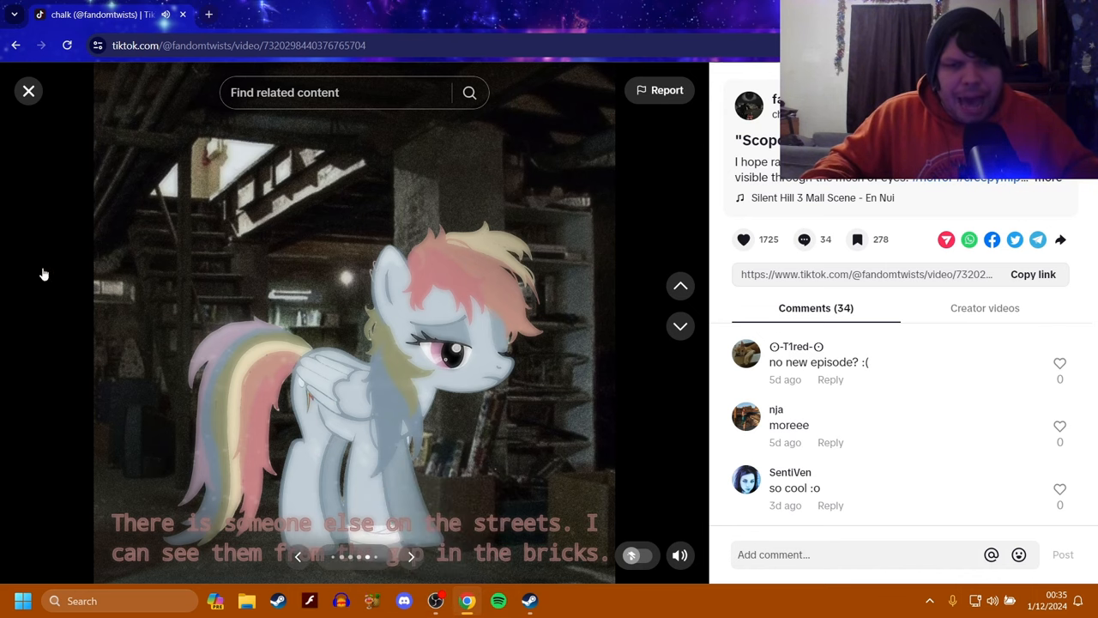
{"action": "left_click", "coordinate": [410, 556]}
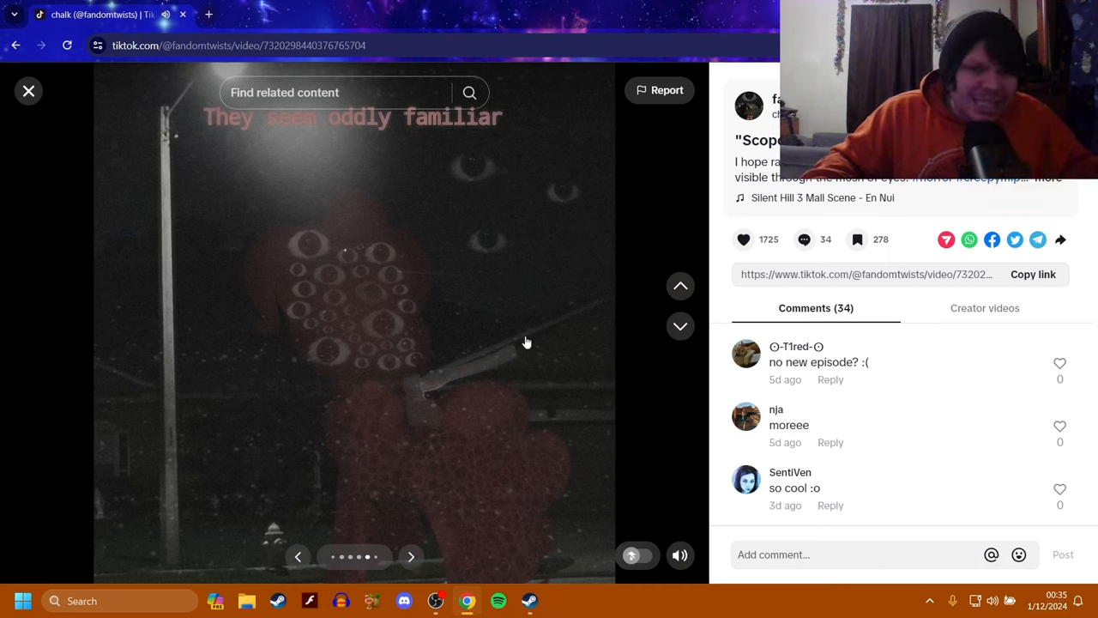
{"action": "mouse_move", "coordinate": [535, 356]}
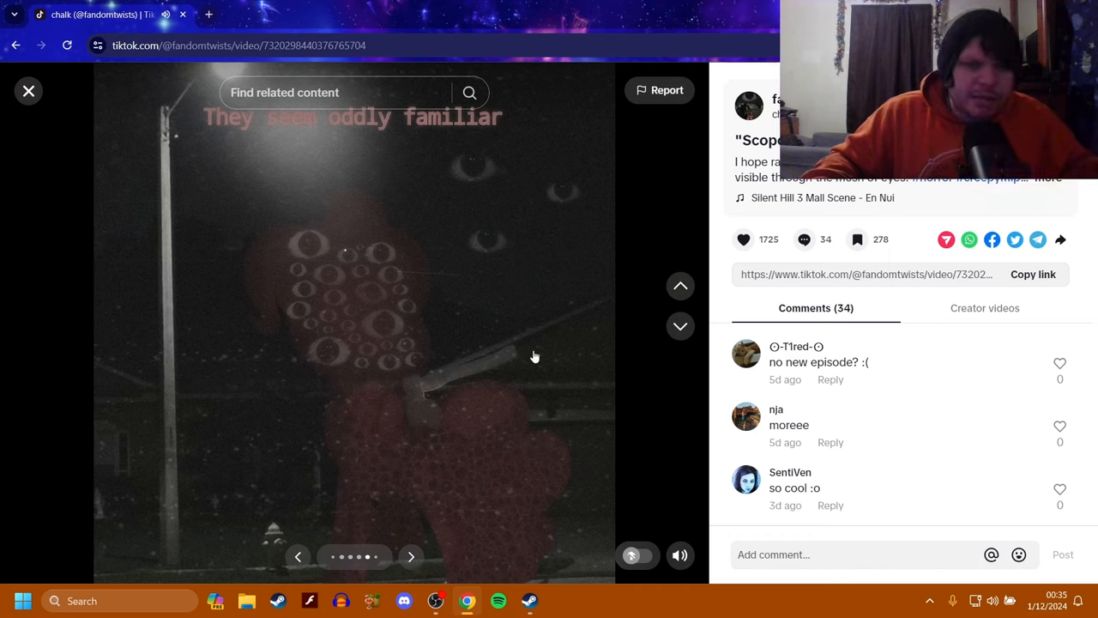
{"action": "mouse_move", "coordinate": [409, 446]}
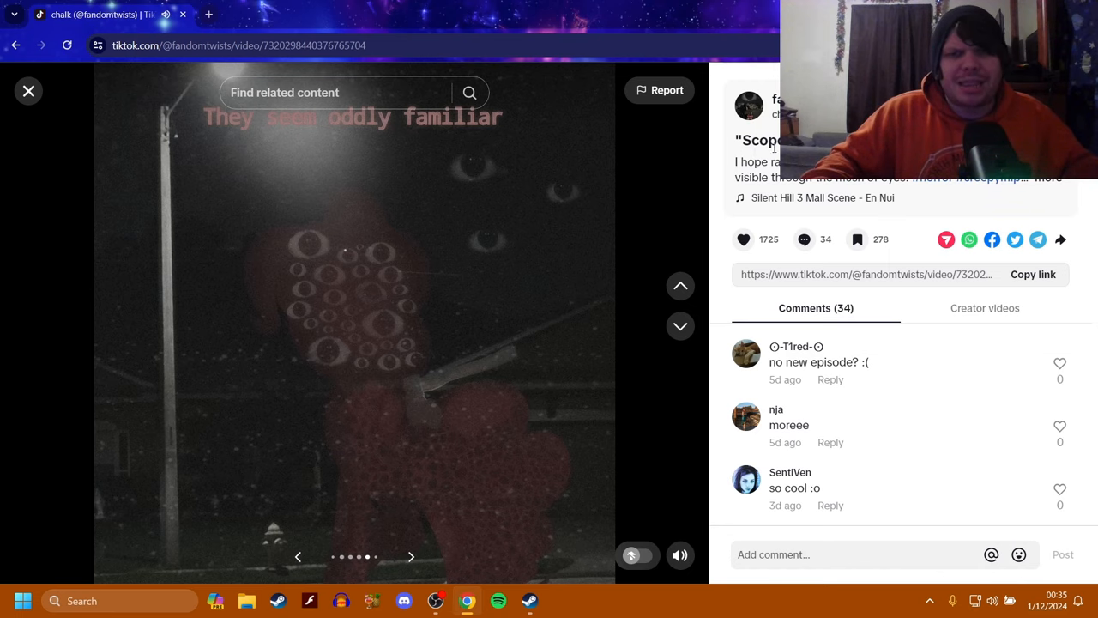
{"action": "mouse_move", "coordinate": [410, 256]}
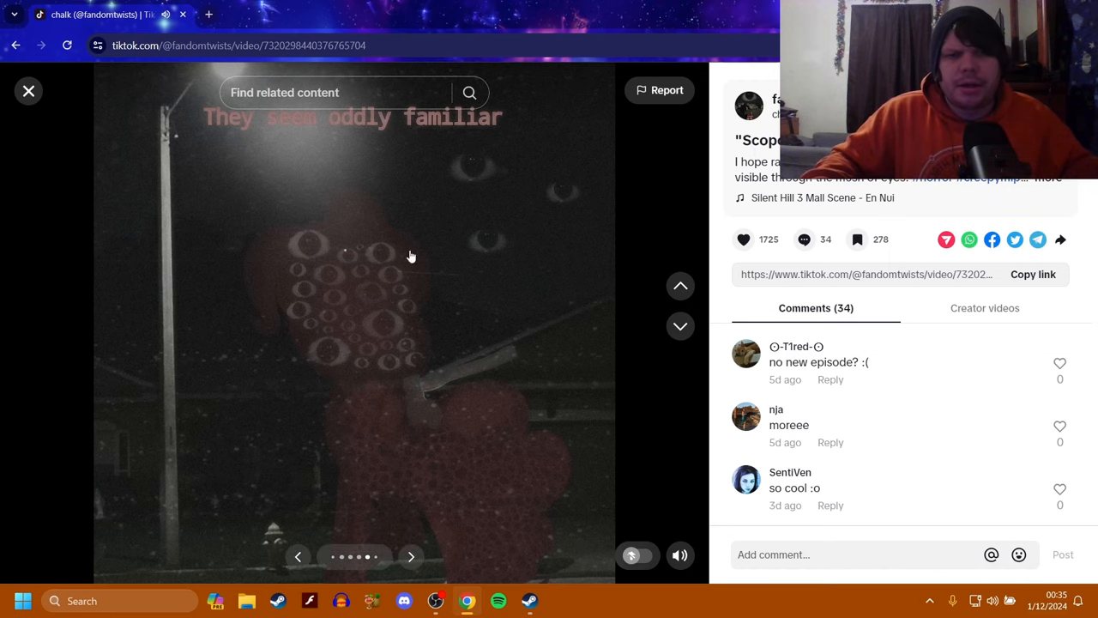
Step: Page past the Rainbow Dash, Pinkeye and '???' status cards, then open 'I'm going under the eye'
{"action": "left_click", "coordinate": [410, 556]}
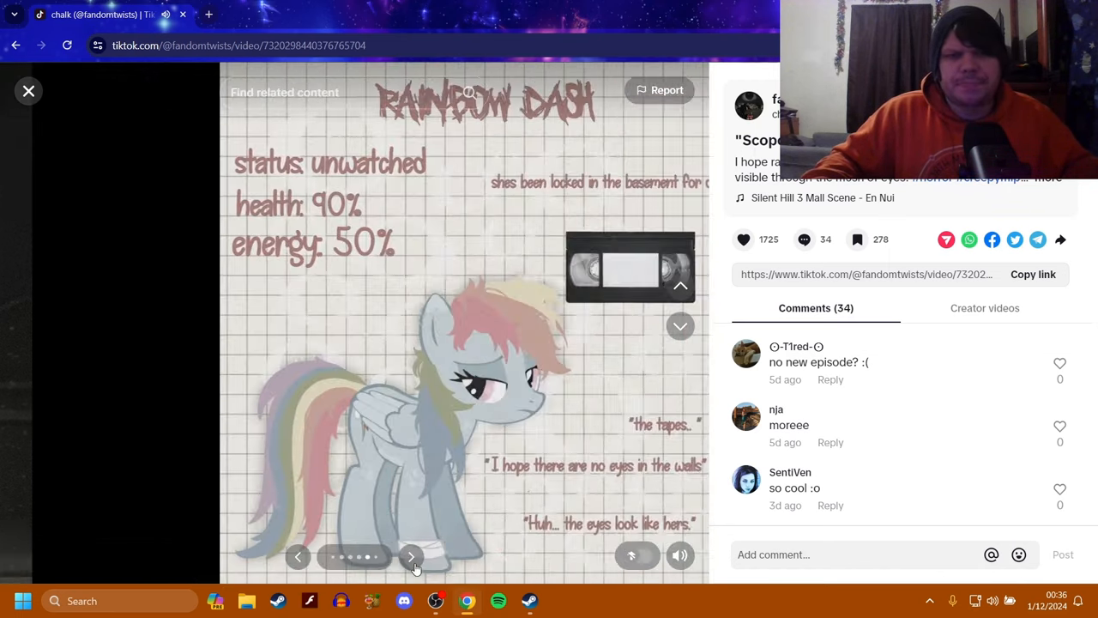
{"action": "left_click", "coordinate": [410, 556]}
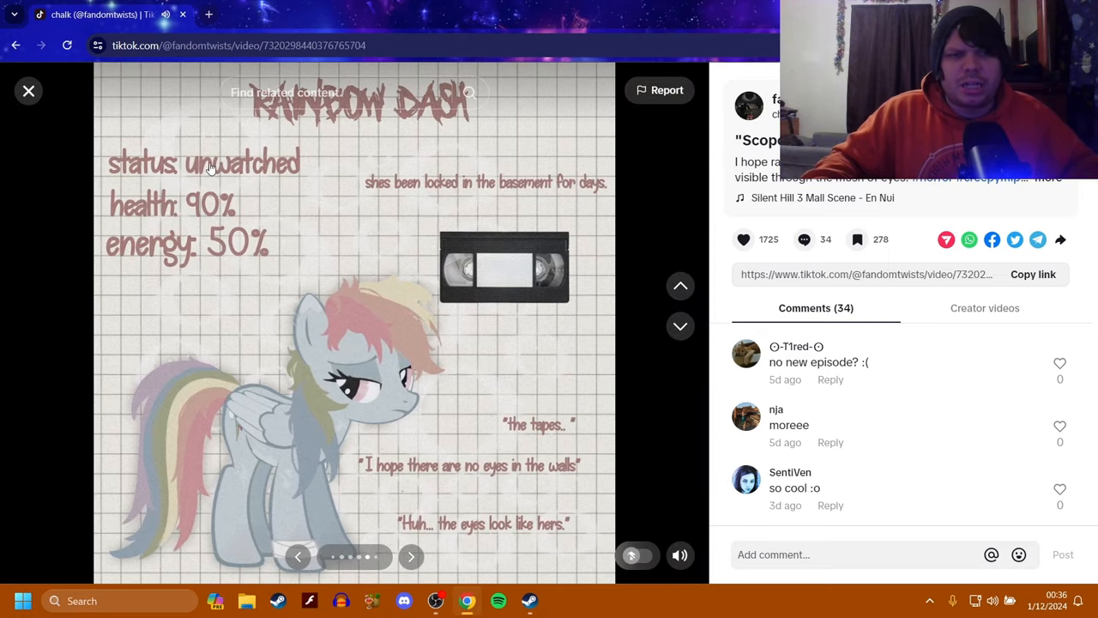
{"action": "mouse_move", "coordinate": [176, 238]}
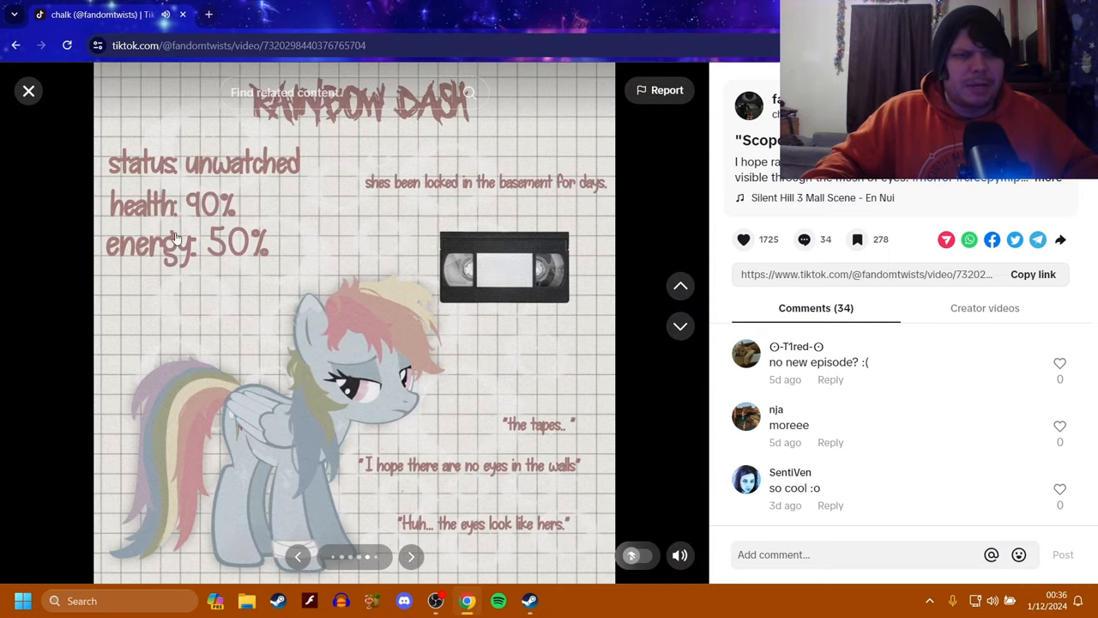
{"action": "mouse_move", "coordinate": [493, 214]}
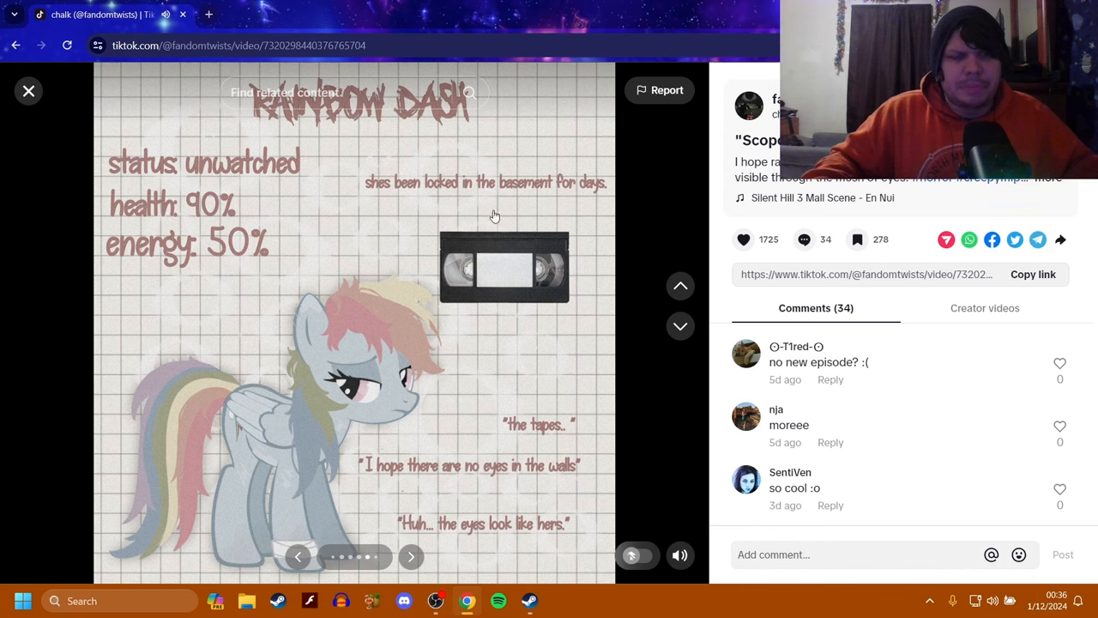
{"action": "mouse_move", "coordinate": [536, 485]}
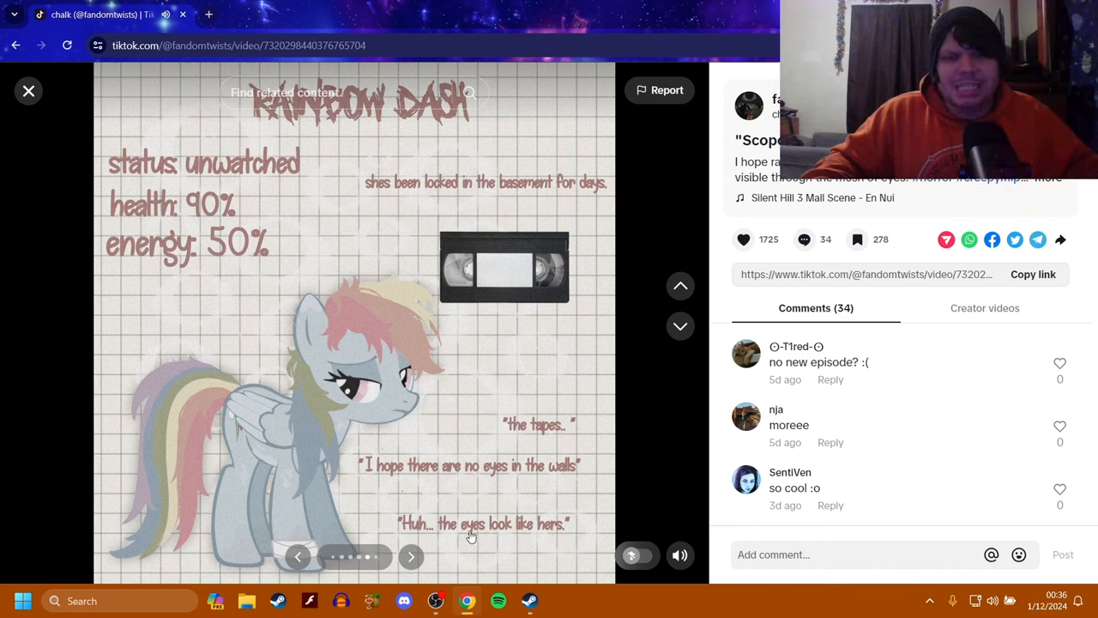
{"action": "left_click", "coordinate": [411, 557]}
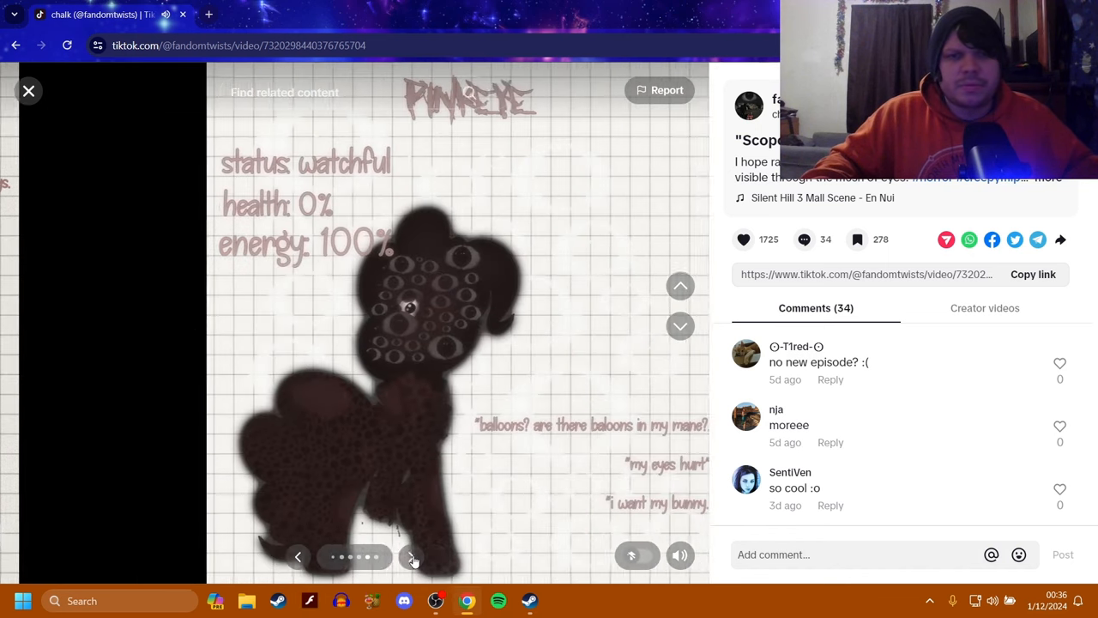
{"action": "left_click", "coordinate": [411, 557]}
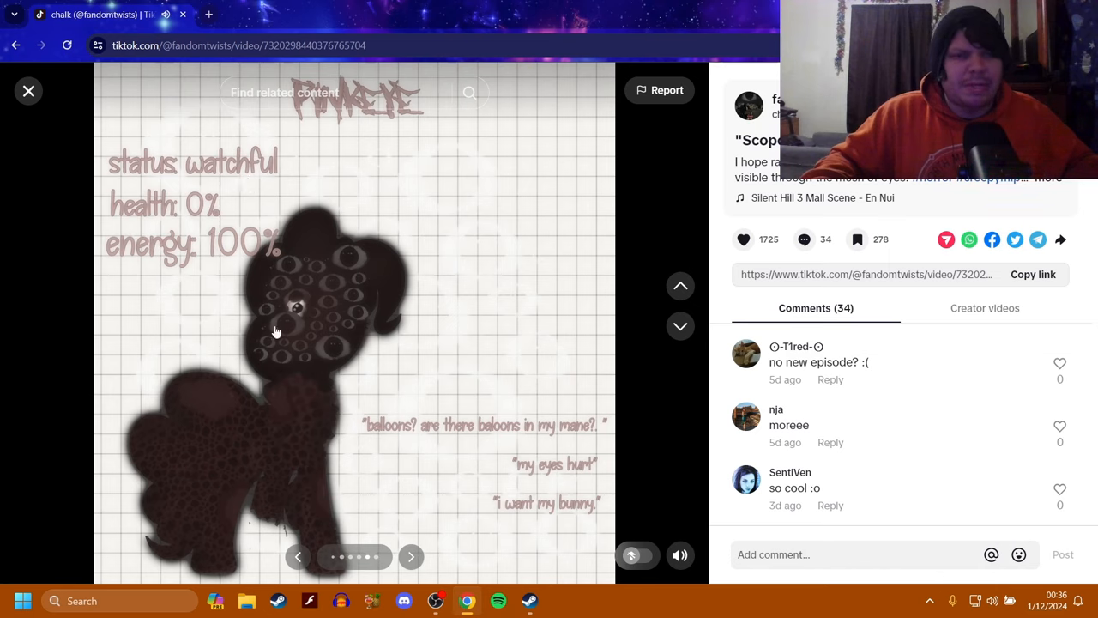
{"action": "mouse_move", "coordinate": [274, 269]}
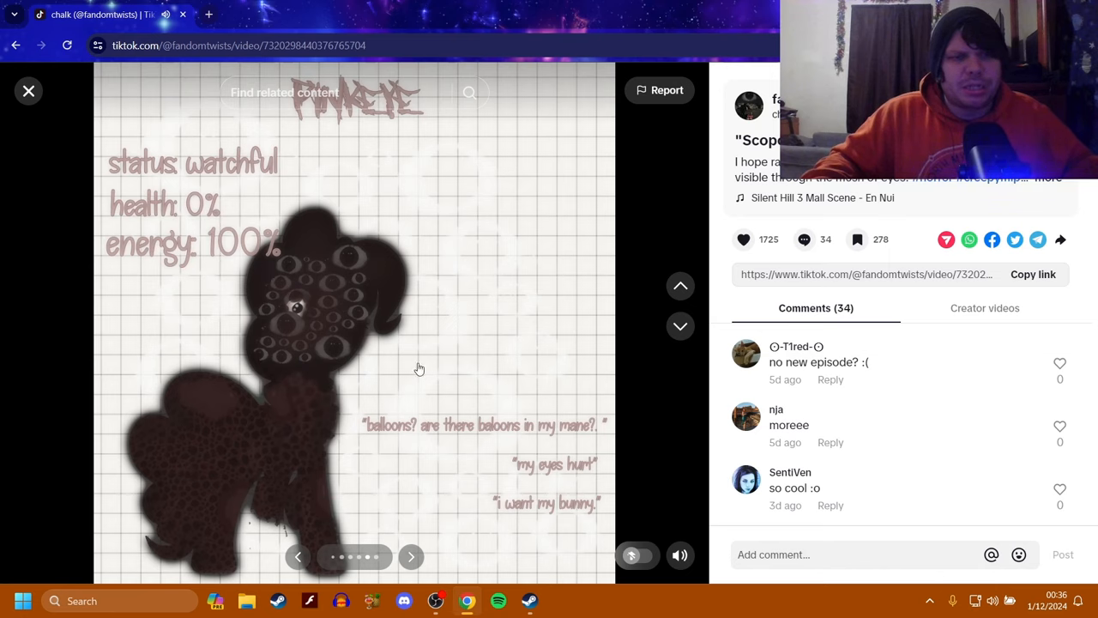
{"action": "mouse_move", "coordinate": [621, 442]}
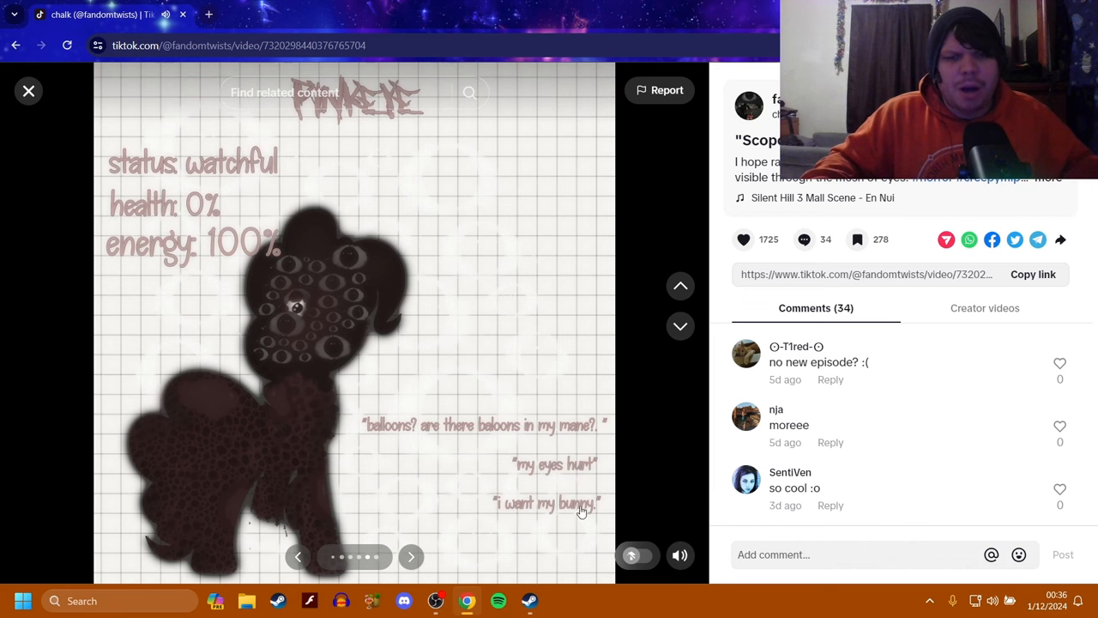
{"action": "left_click", "coordinate": [410, 557]}
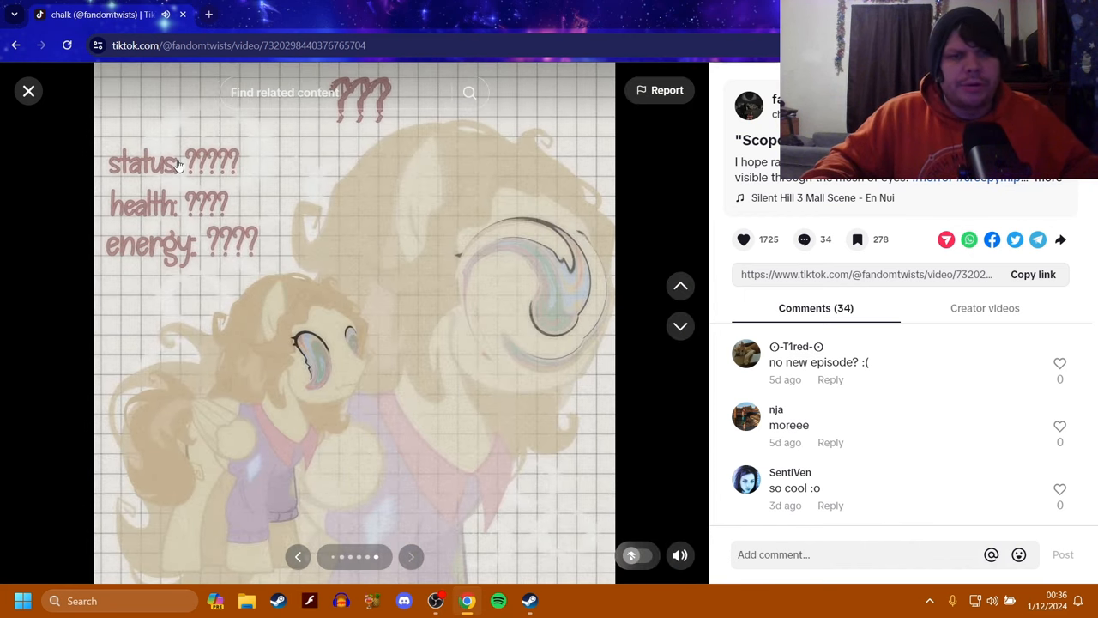
{"action": "mouse_move", "coordinate": [399, 479]}
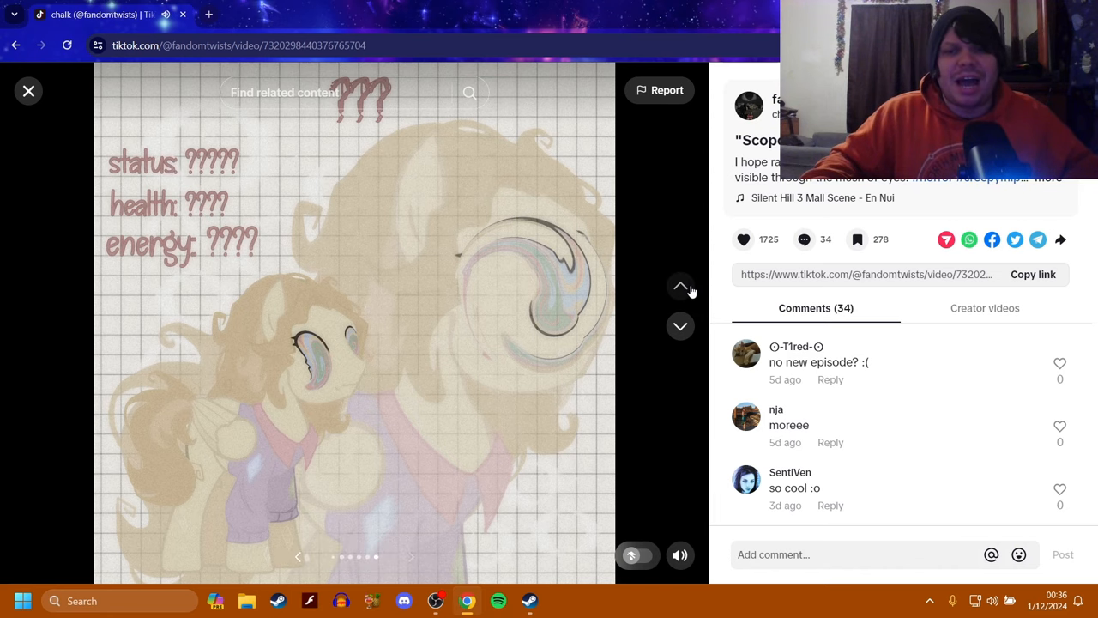
{"action": "left_click", "coordinate": [679, 286]}
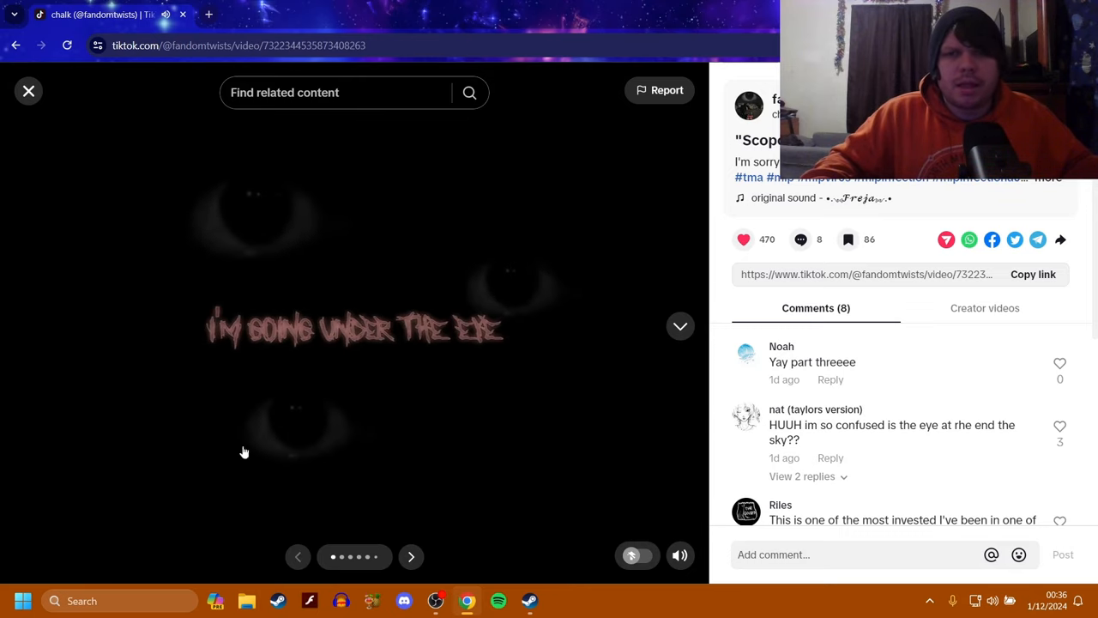
Step: Page 'I'm going under the eye' to its final slide and close the post viewer
{"action": "left_click", "coordinate": [410, 556]}
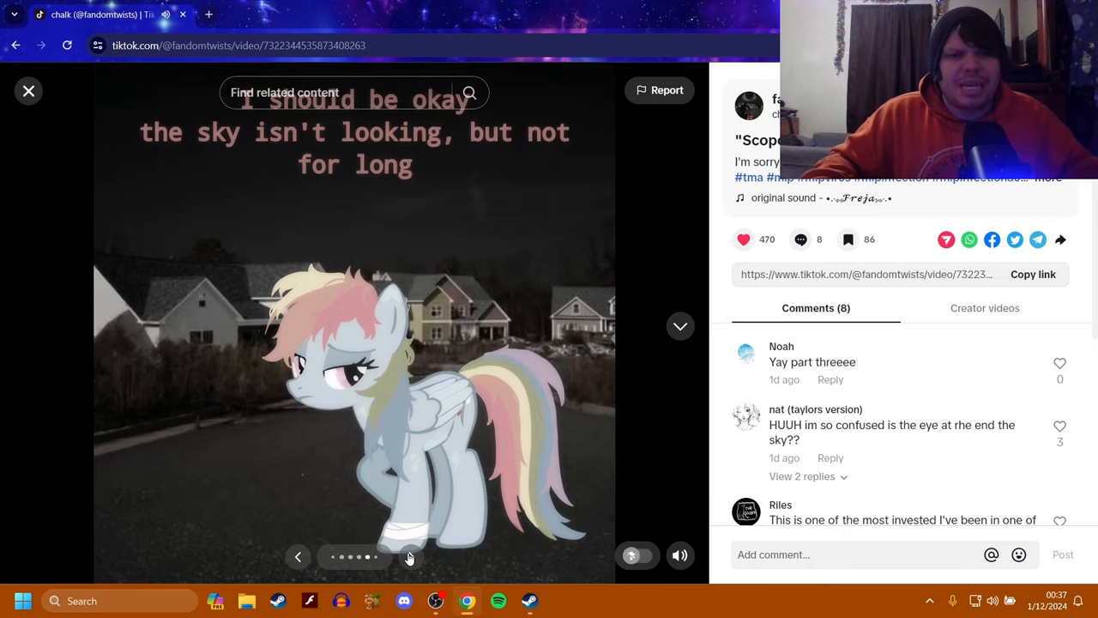
{"action": "left_click", "coordinate": [411, 557]}
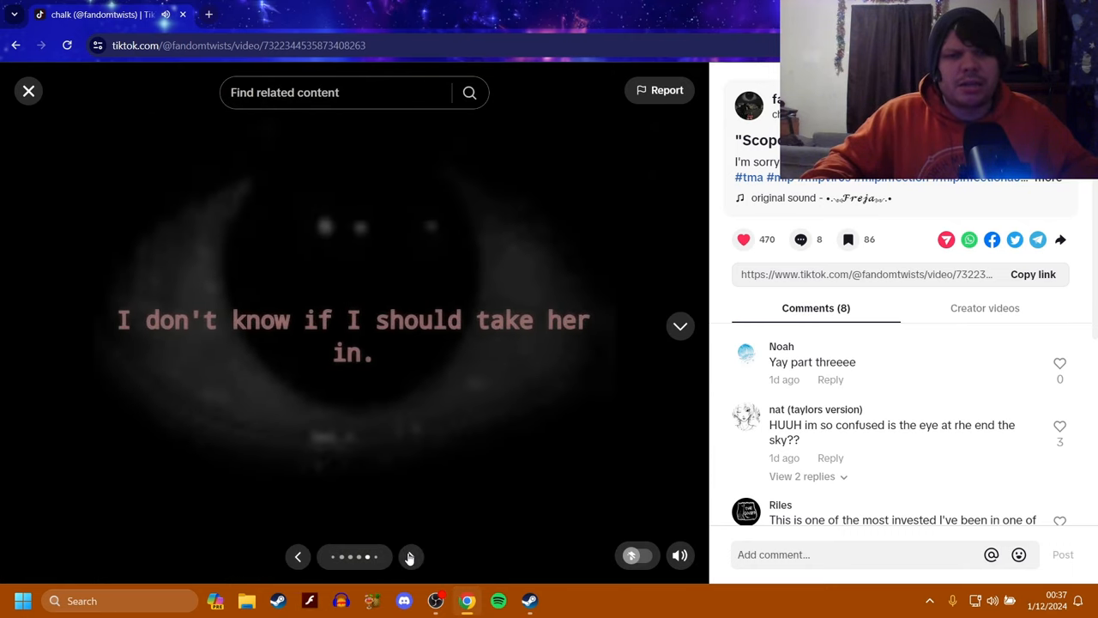
{"action": "left_click", "coordinate": [411, 557]}
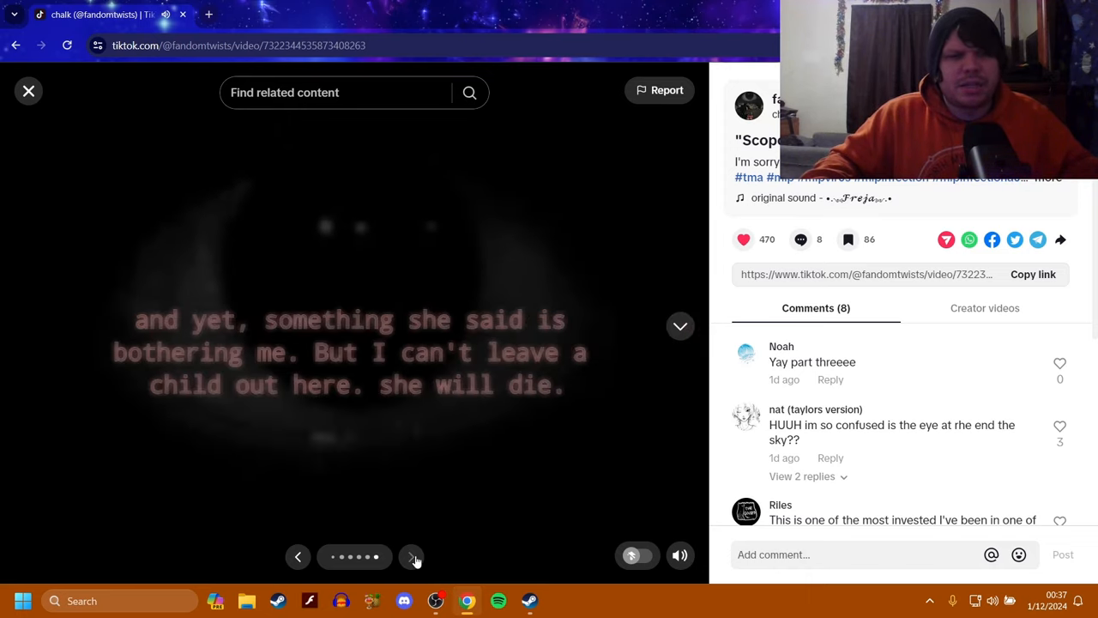
{"action": "mouse_move", "coordinate": [403, 347]}
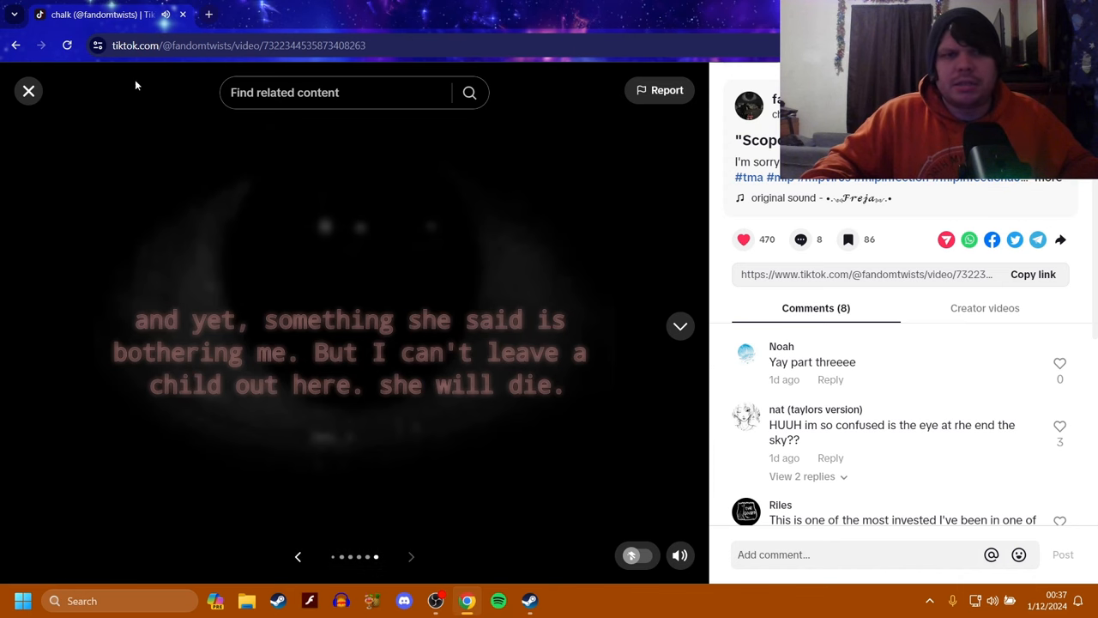
{"action": "left_click", "coordinate": [29, 91]}
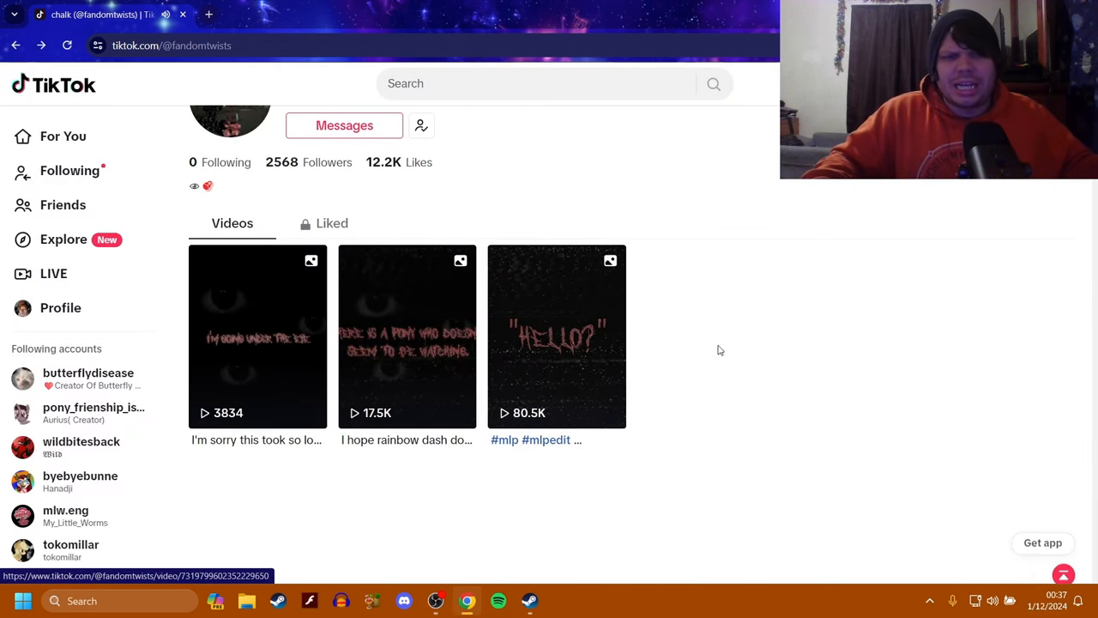